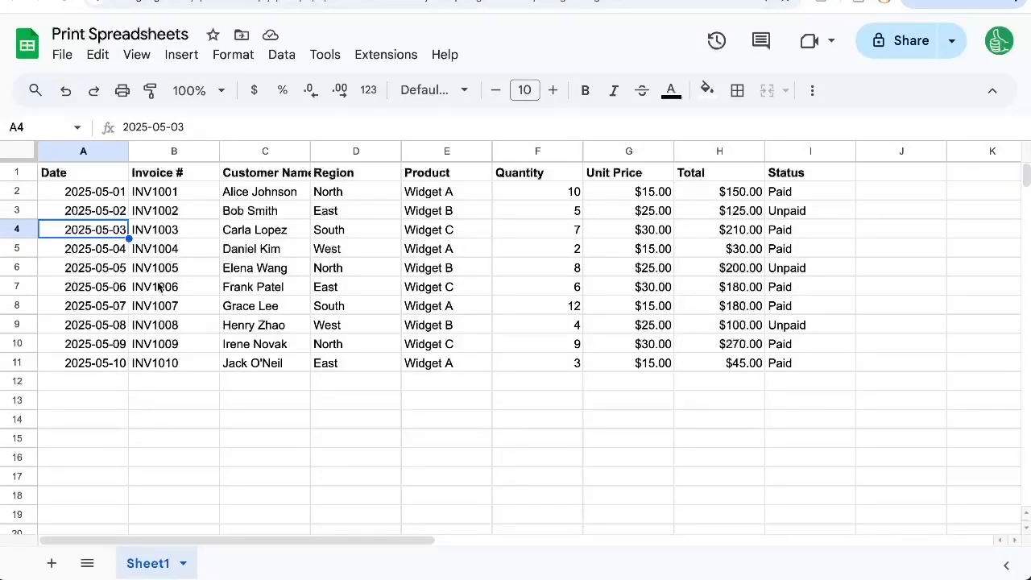
Download the invoice sheet as PDF (.pdf) from the File menu.
{"action": "left_click", "coordinate": [62, 54]}
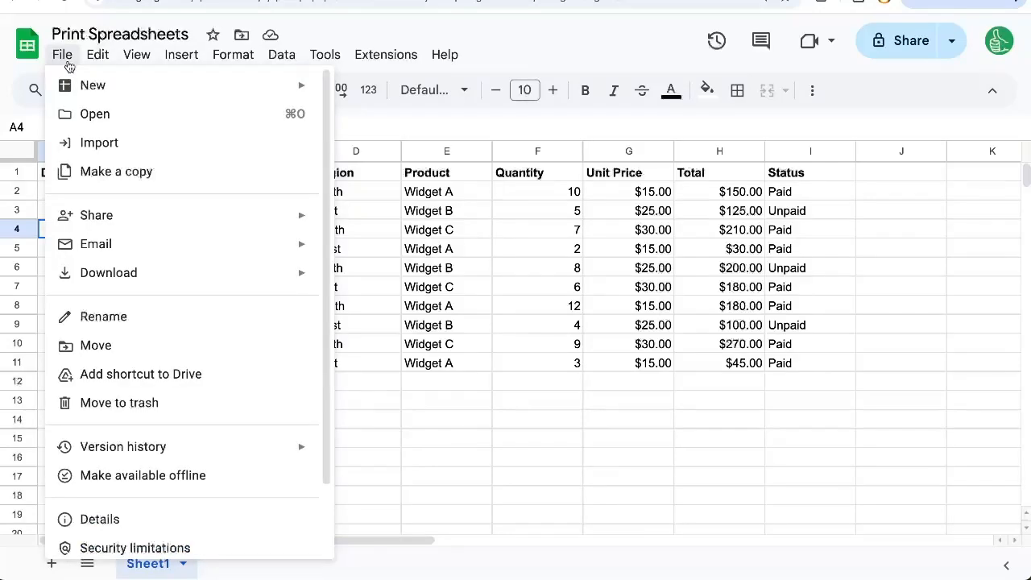
{"action": "mouse_move", "coordinate": [108, 272]}
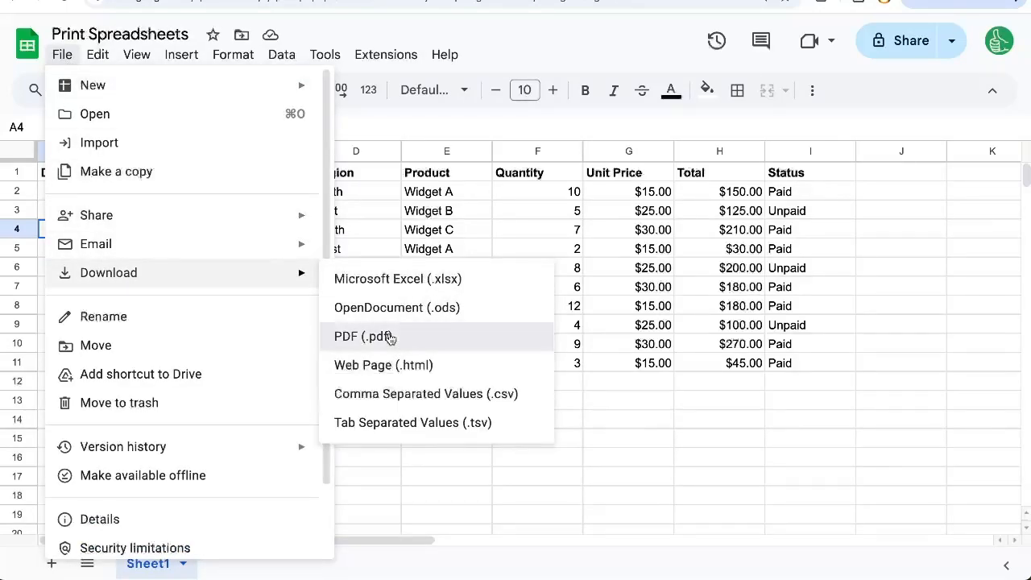
{"action": "left_click", "coordinate": [363, 336]}
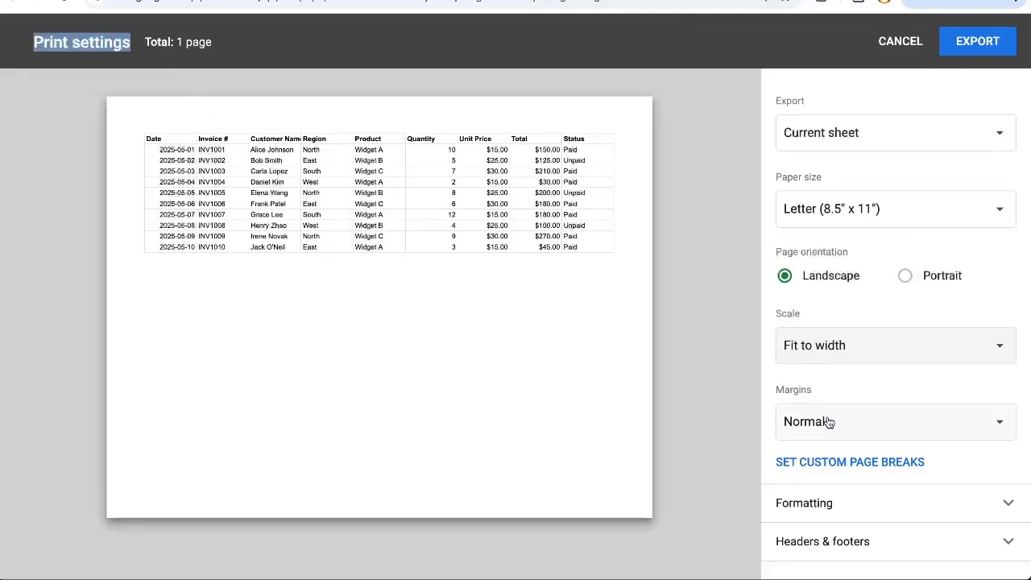
Switch margins to Custom numbers and fill the Top, Left and Right margin fields.
{"action": "left_click", "coordinate": [895, 421]}
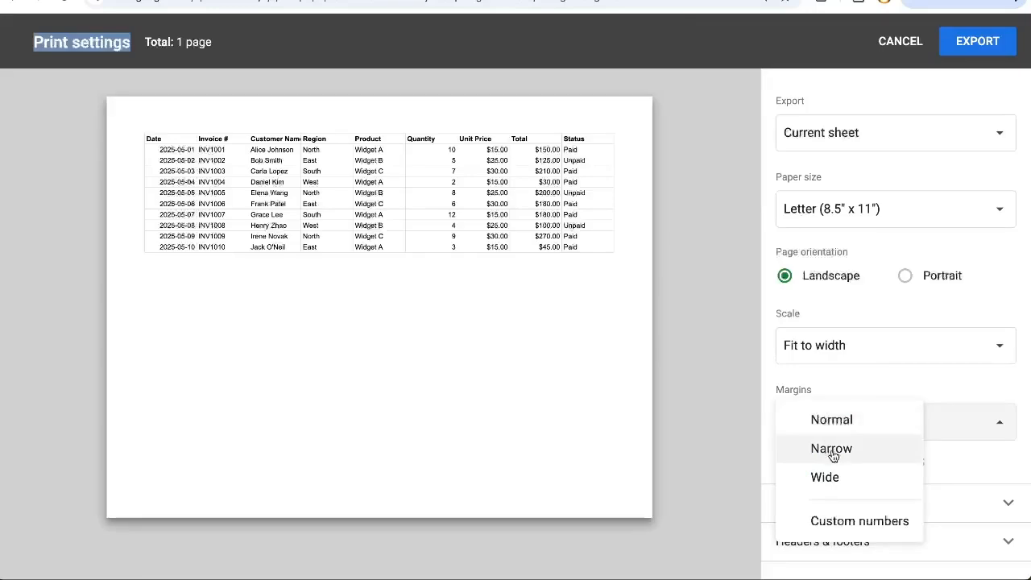
{"action": "mouse_move", "coordinate": [830, 420]}
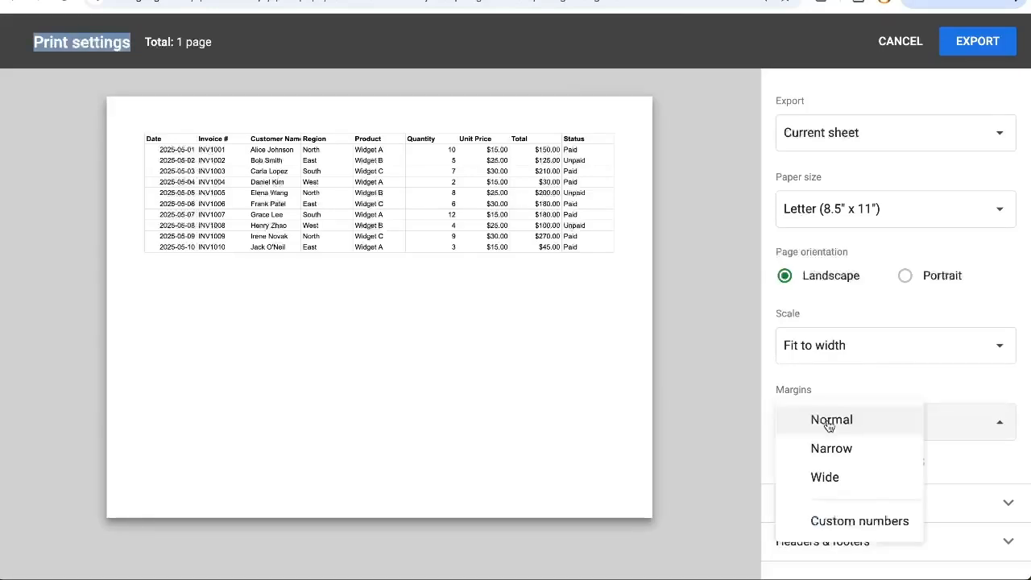
{"action": "left_click", "coordinate": [860, 520]}
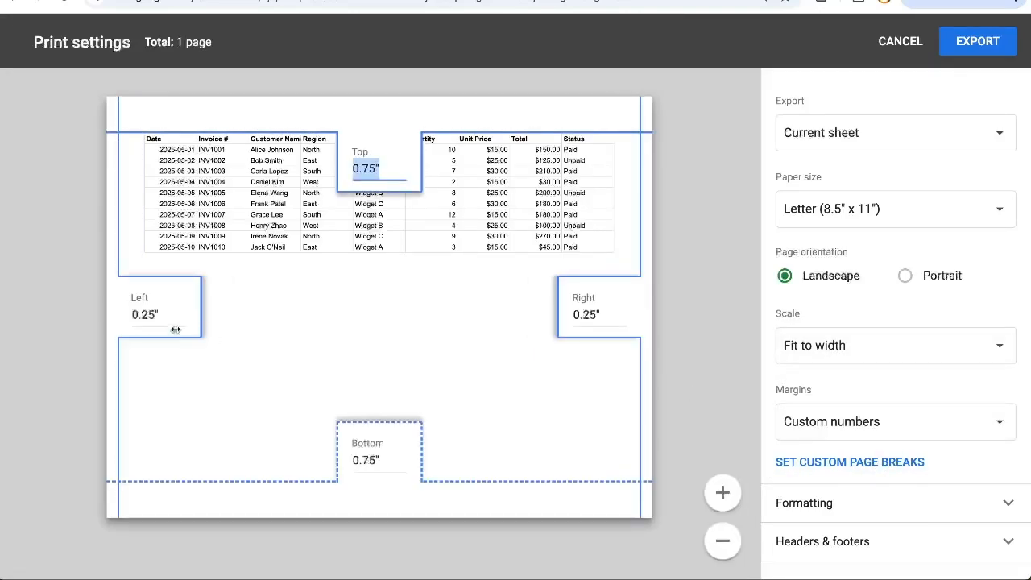
{"action": "left_click", "coordinate": [599, 314]}
{"action": "type", "text": "1"}
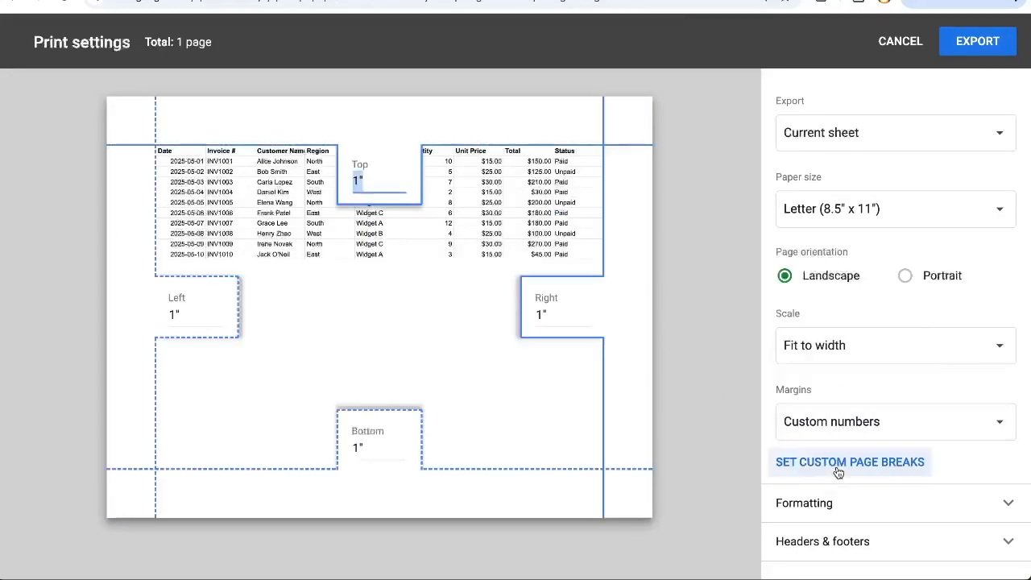
{"action": "left_click", "coordinate": [849, 462]}
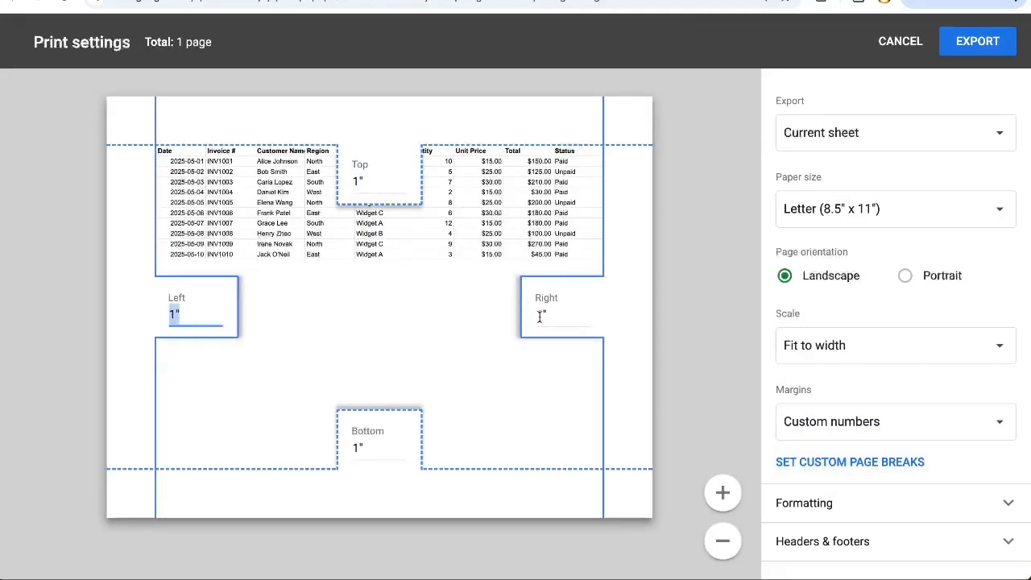
{"action": "left_click", "coordinate": [894, 421]}
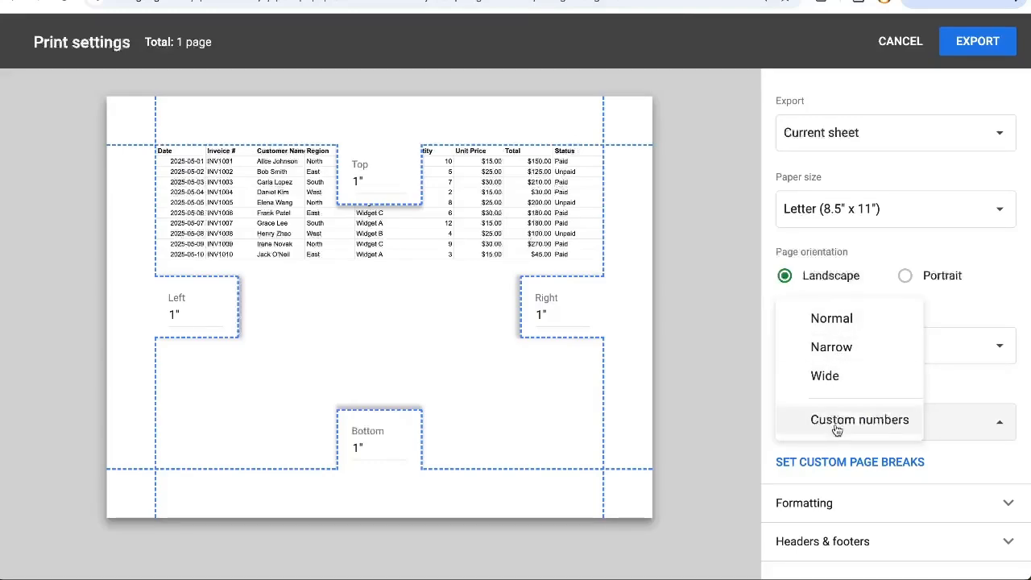
Enter custom margins: top 0.5", right 2", left 2.5".
{"action": "left_click", "coordinate": [860, 419]}
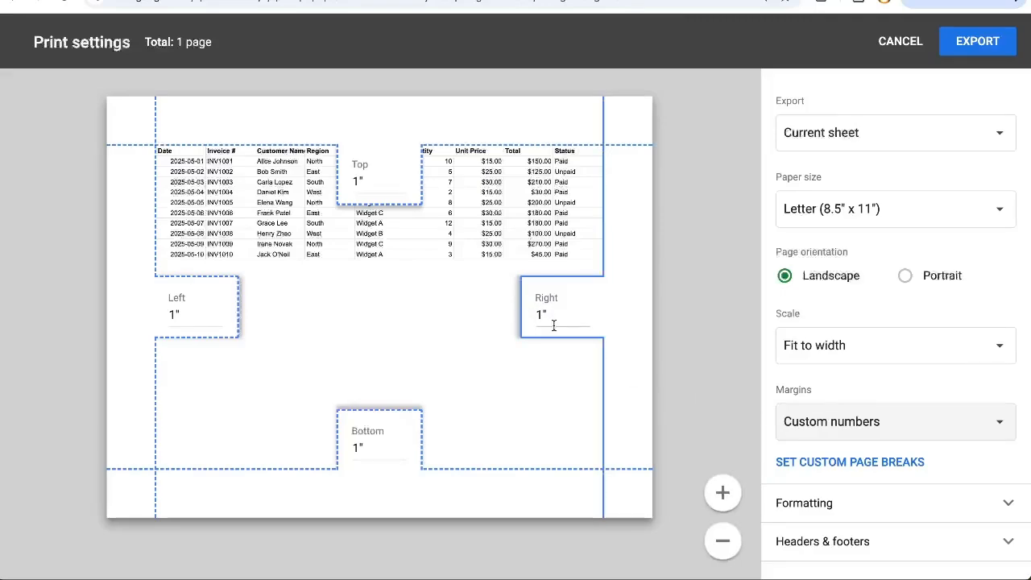
{"action": "left_click", "coordinate": [356, 180]}
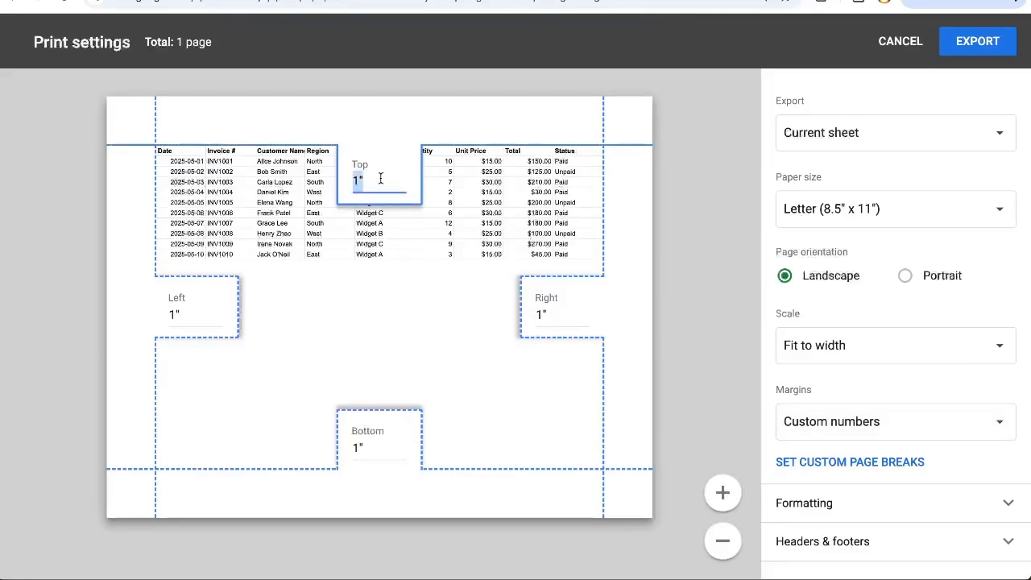
{"action": "type", "text": "0.5"}
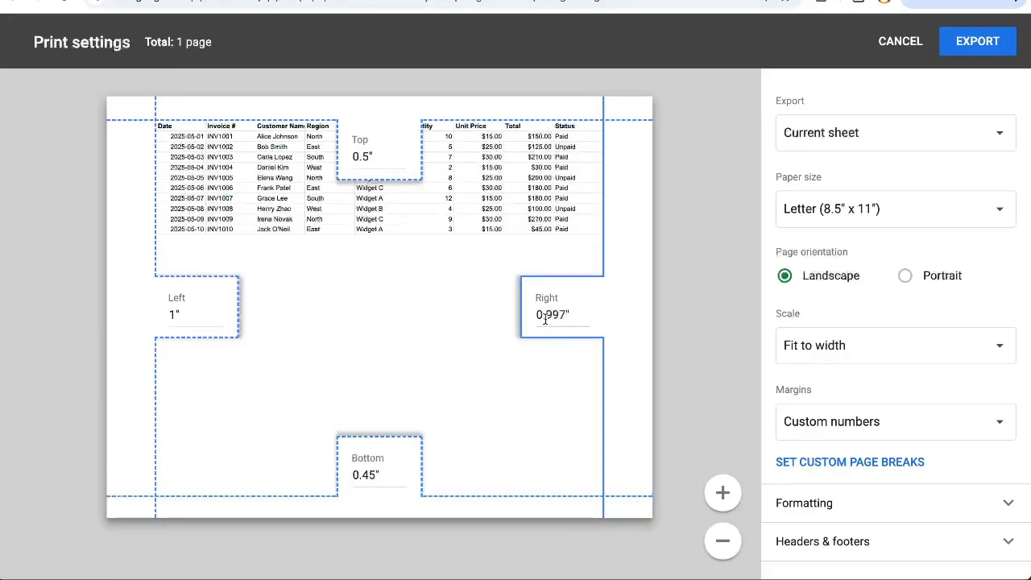
{"action": "type", "text": "2\""}
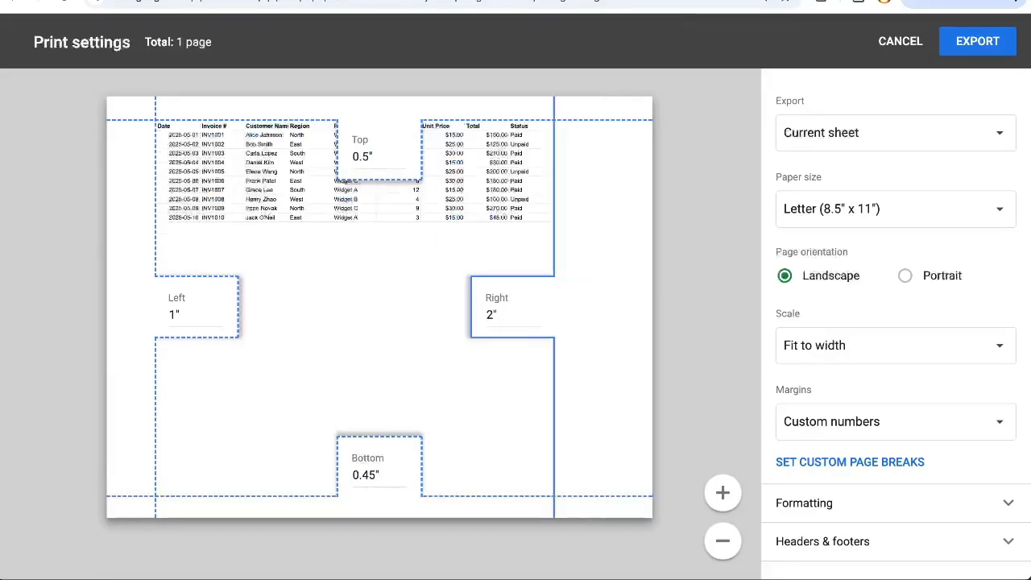
{"action": "type", "text": "2.5"}
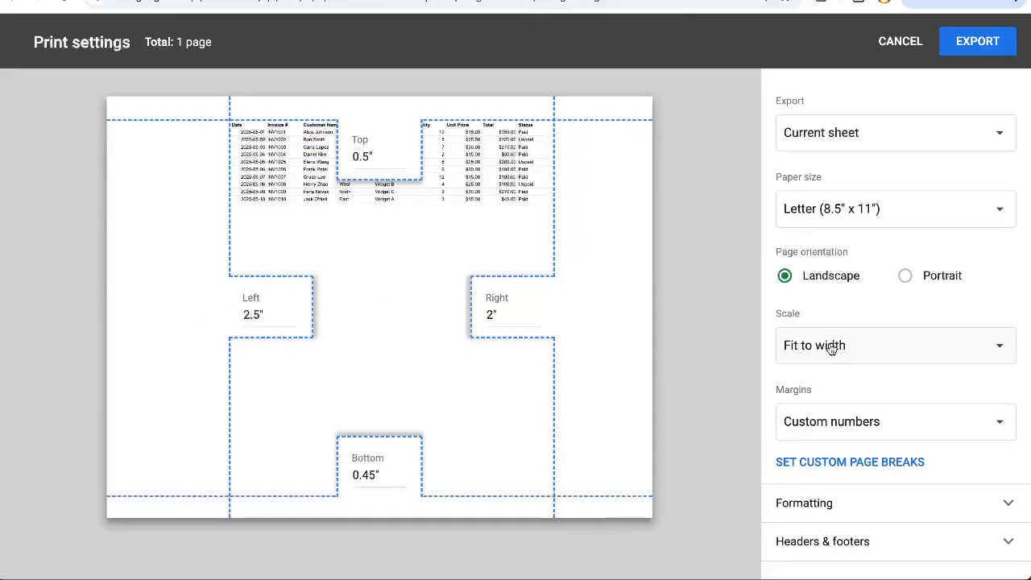
Export the invoice sheet as a PDF with these margins.
{"action": "left_click", "coordinate": [977, 41]}
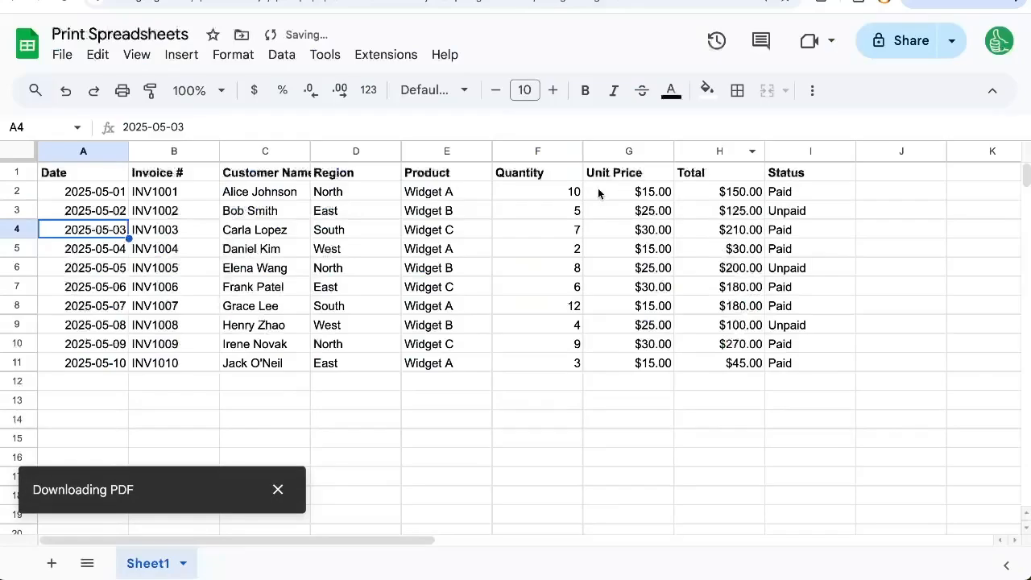
{"action": "left_click", "coordinate": [356, 324]}
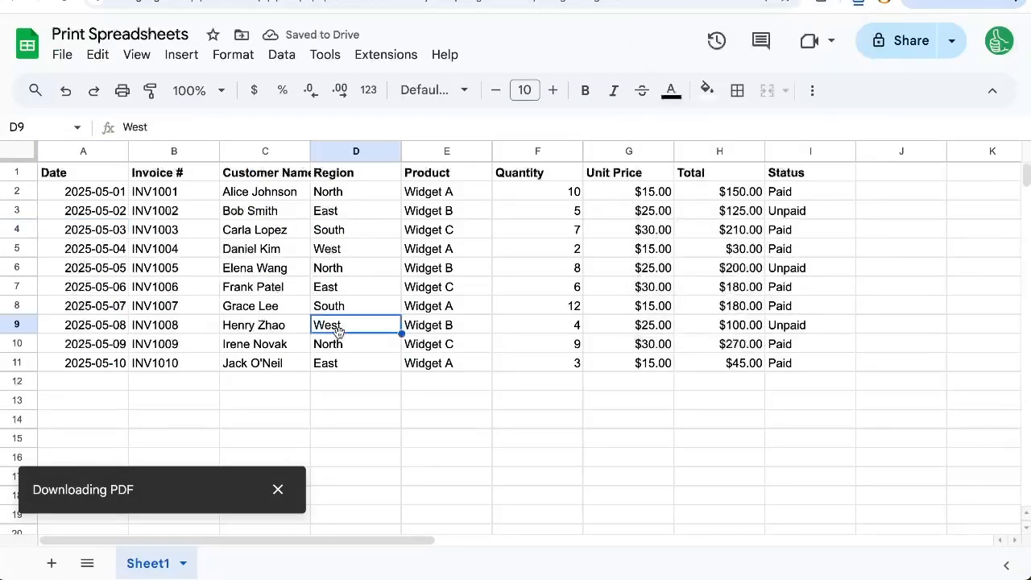